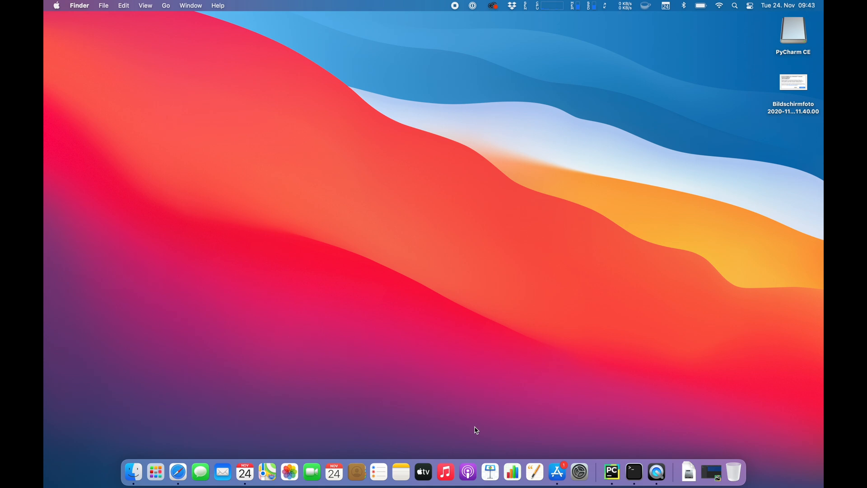
mouse_move(177, 478)
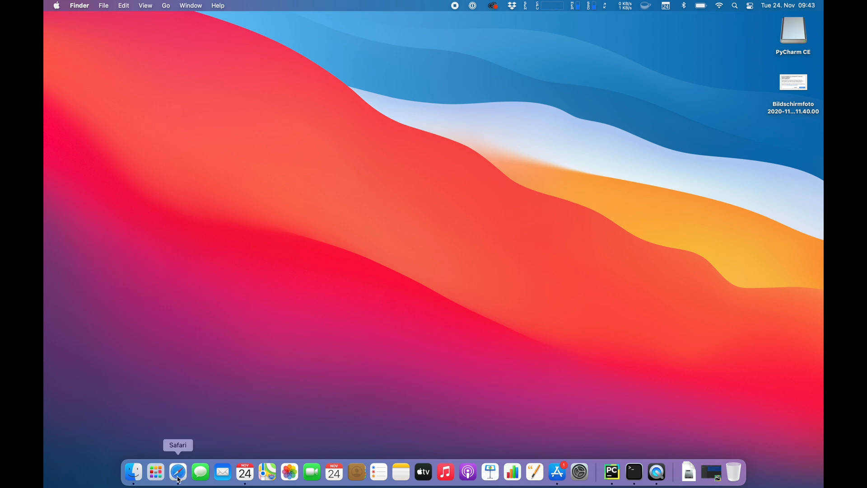
Search 'webstorm' in Safari and download the WebStorm 2020.2.3 Mac installer (374.2 MB)
click(178, 471)
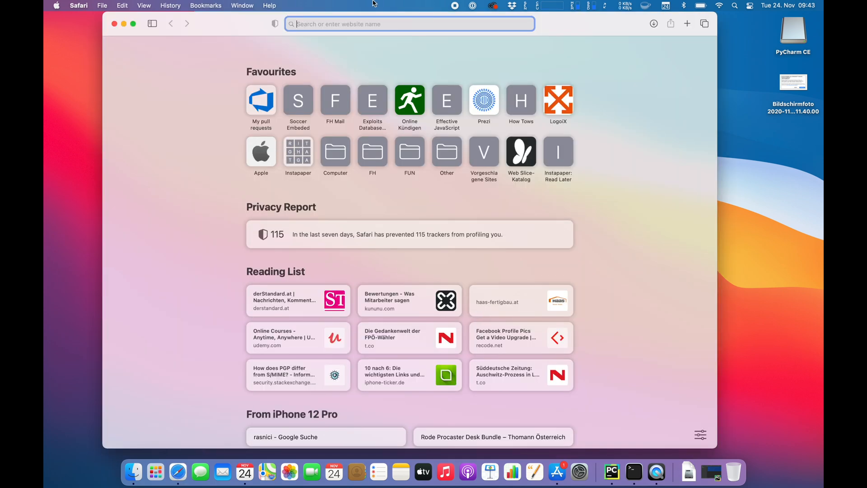
text(webstorm)
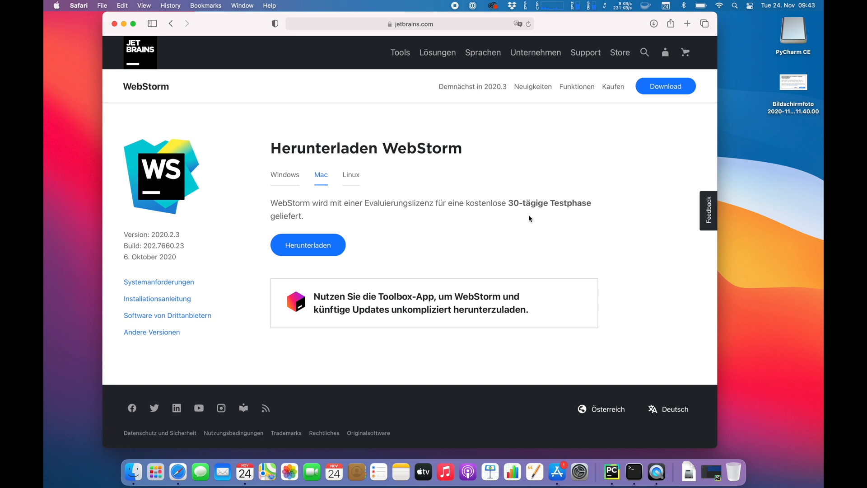
click(308, 245)
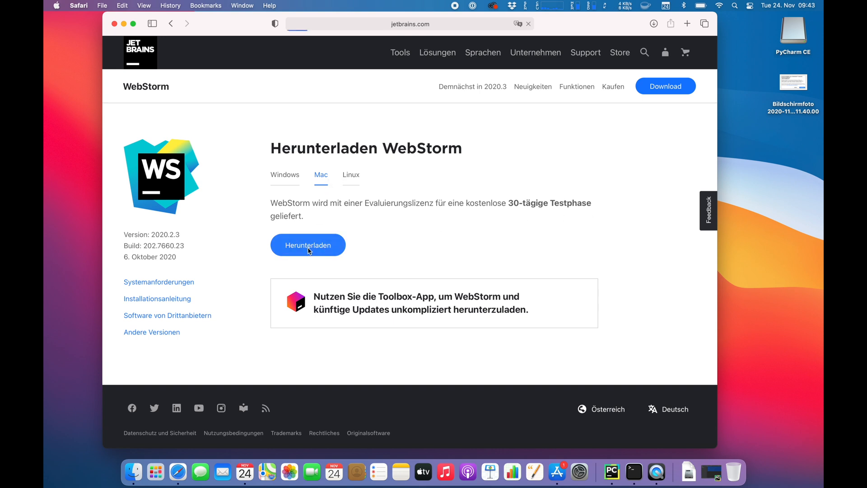
click(307, 245)
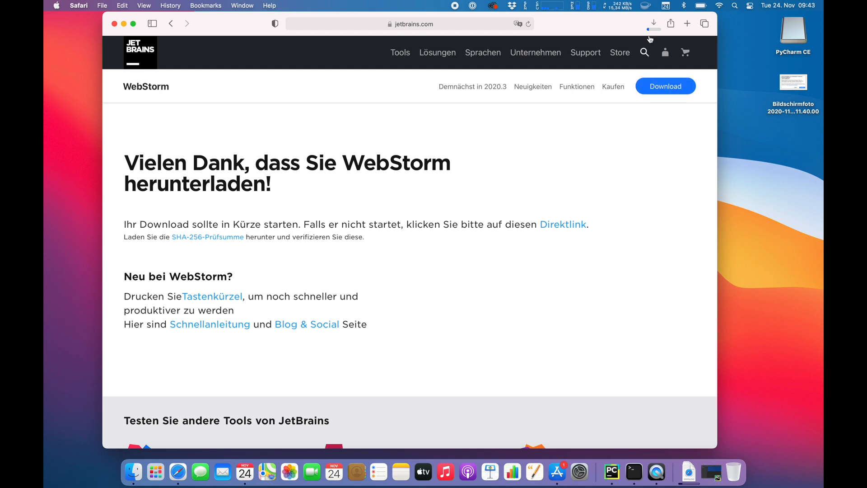
click(653, 23)
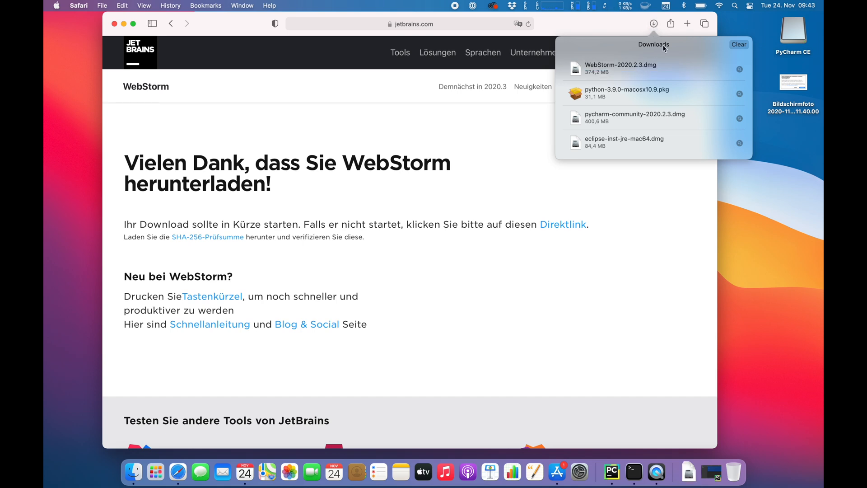
Mount the WebStorm disk image and drag WebStorm into the Applications folder
click(620, 68)
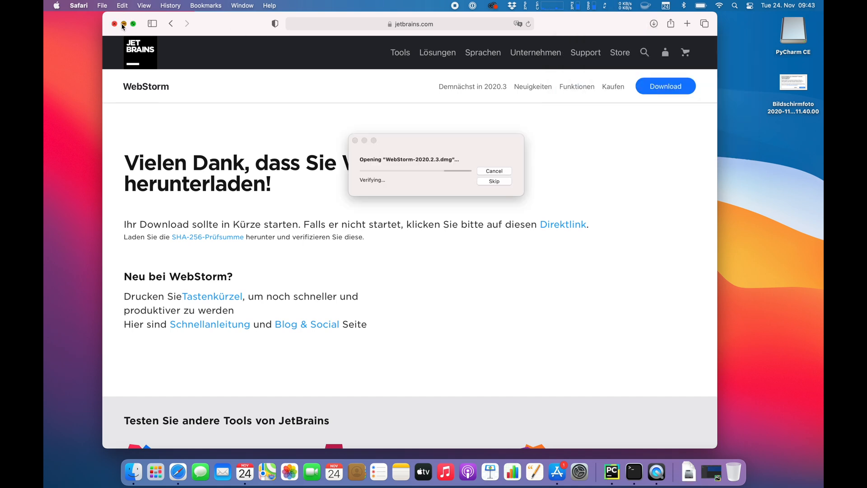
click(116, 26)
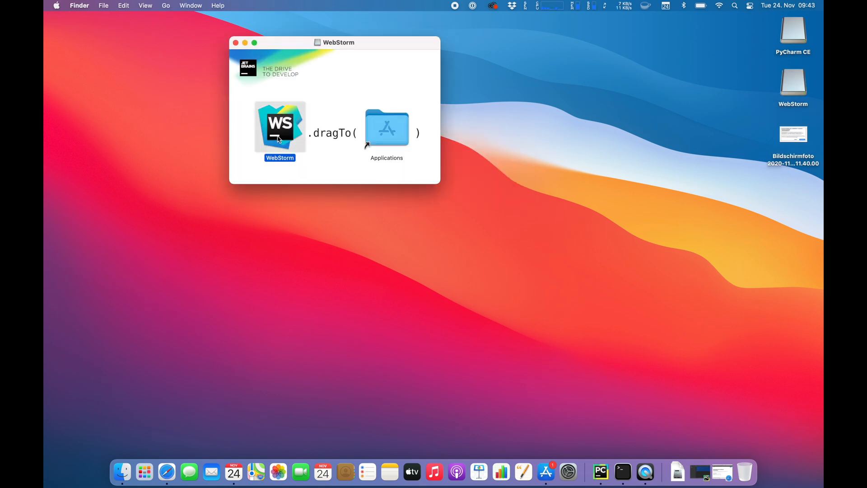
drag(279, 126, 350, 133)
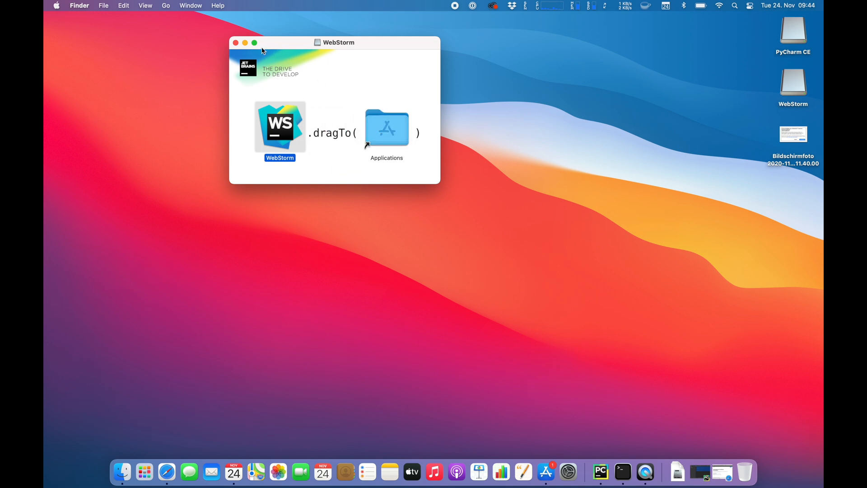
click(235, 42)
text(web)
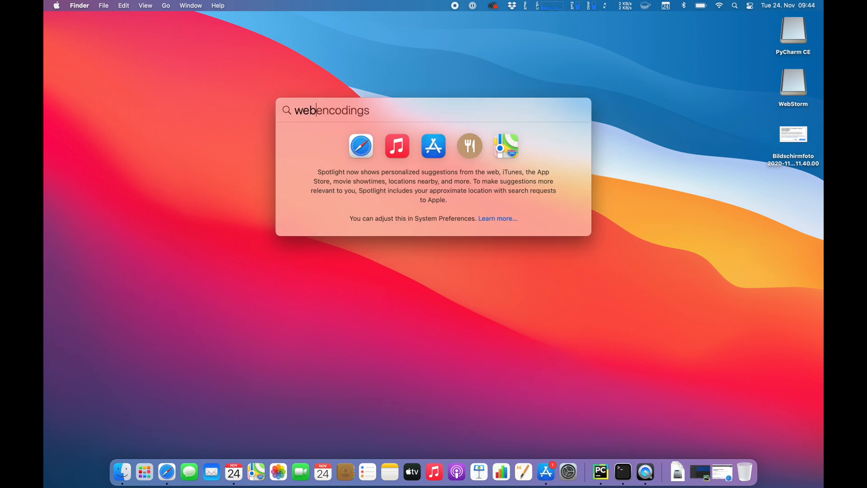
Launch WebStorm and approve opening the app downloaded from the internet
key(Escape)
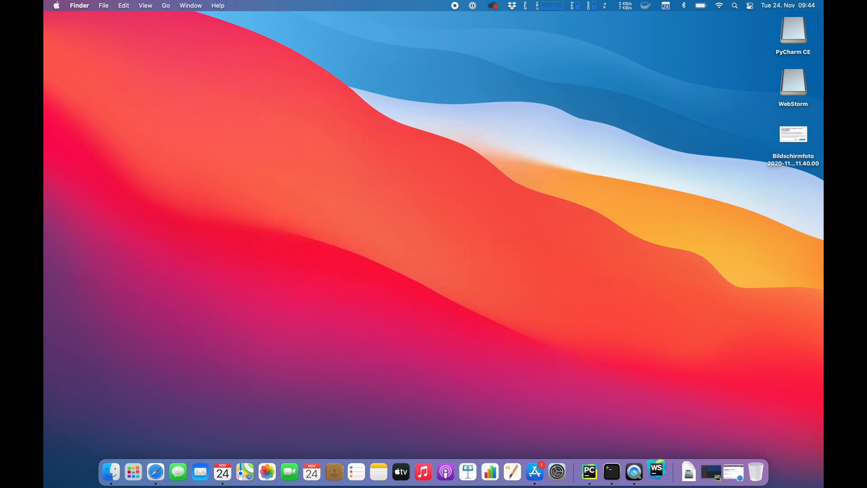
double_click(794, 84)
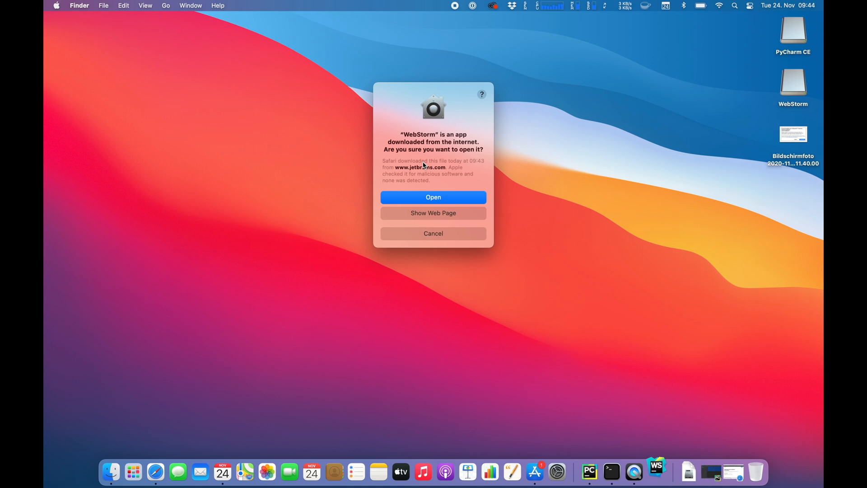
click(433, 198)
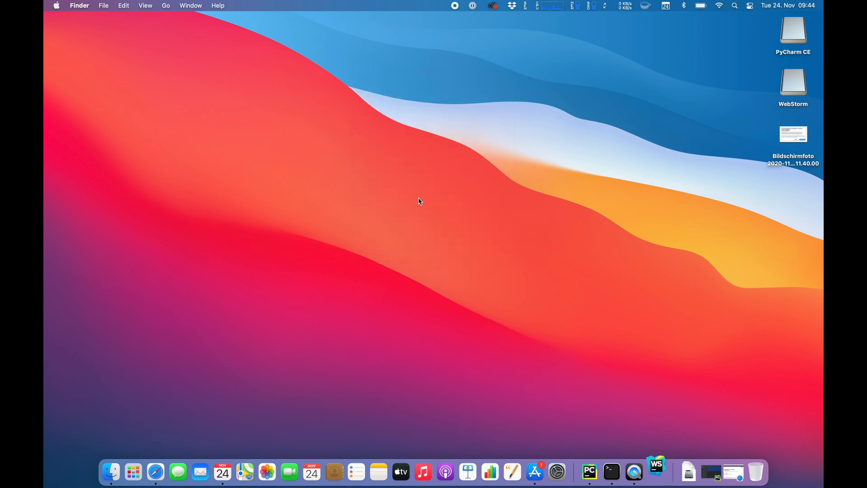
Accept the user agreement, keep the Darcula theme, and advance past launcher script
click(657, 471)
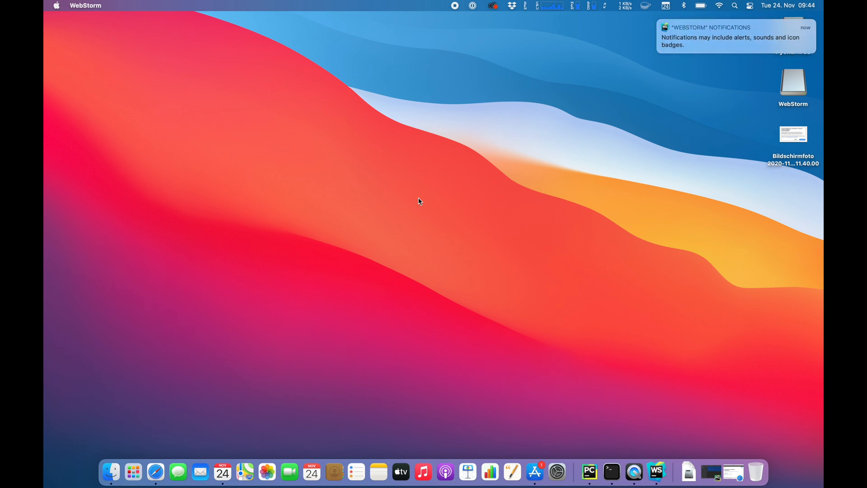
click(655, 471)
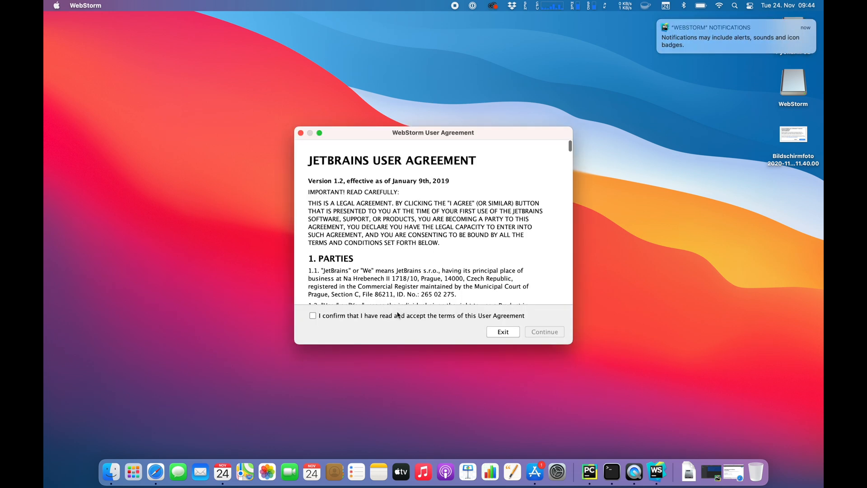
click(544, 331)
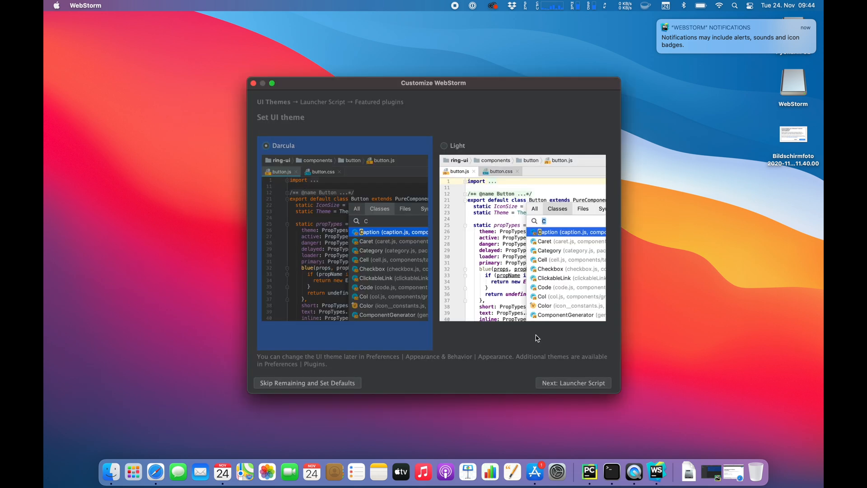
mouse_move(557, 357)
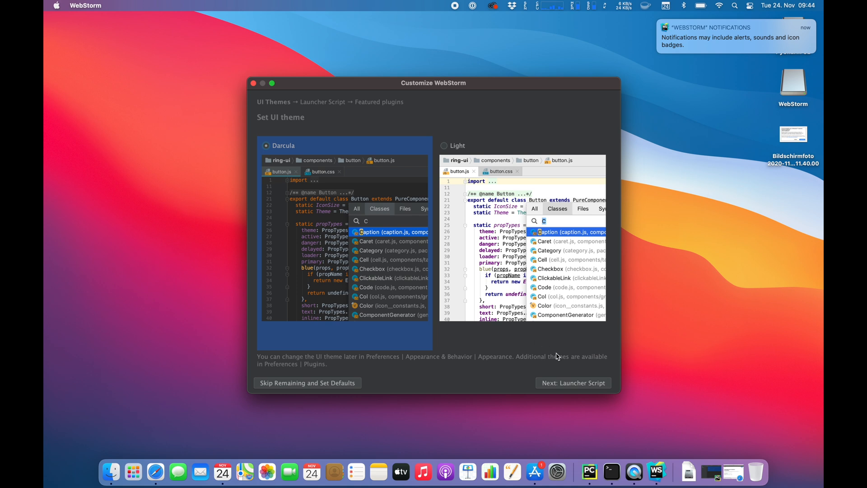
click(573, 383)
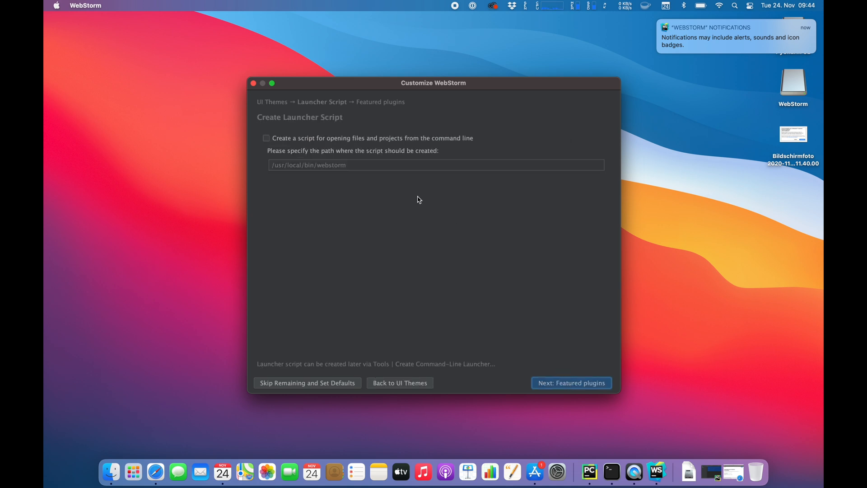
mouse_move(426, 155)
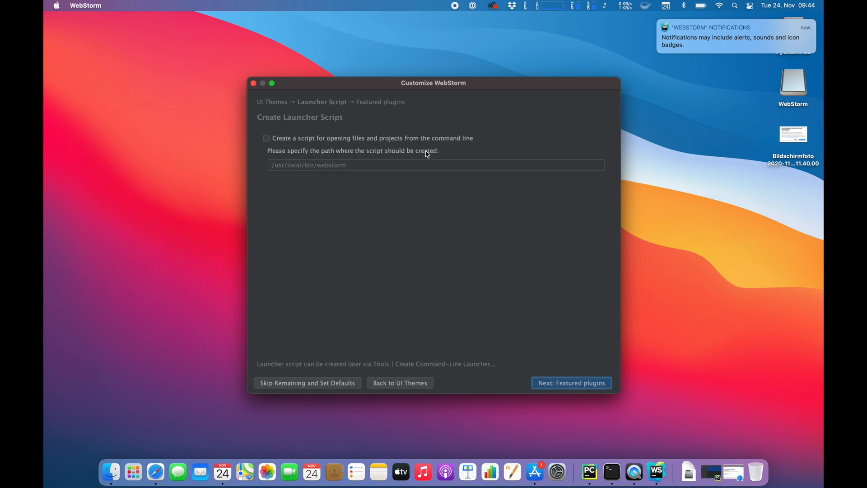
click(571, 382)
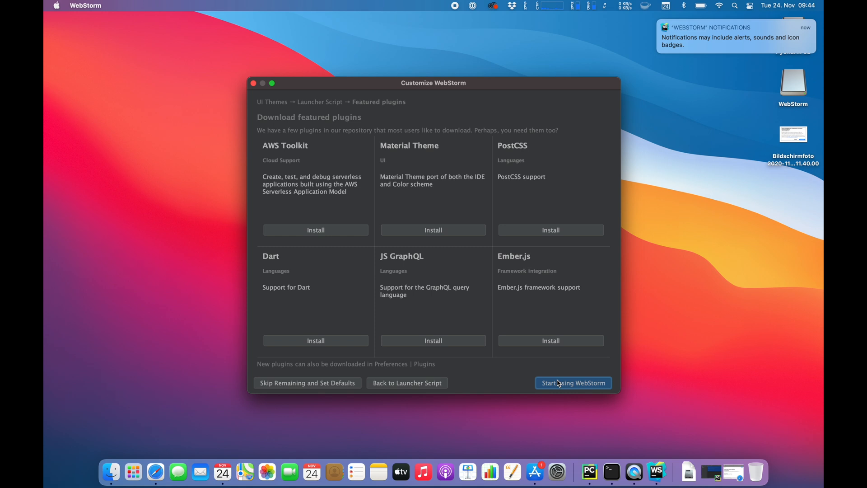
Finish setup and close the About window showing WebStorm 2020.2.3 with educational licence
click(573, 382)
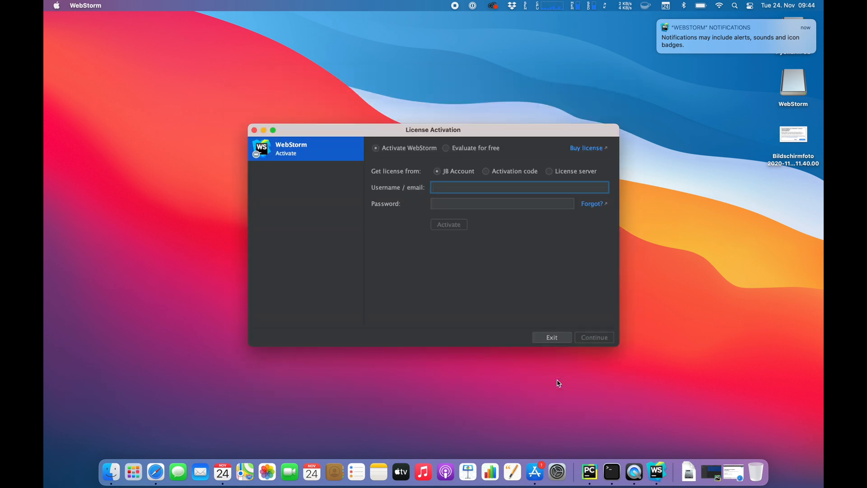
mouse_move(475, 172)
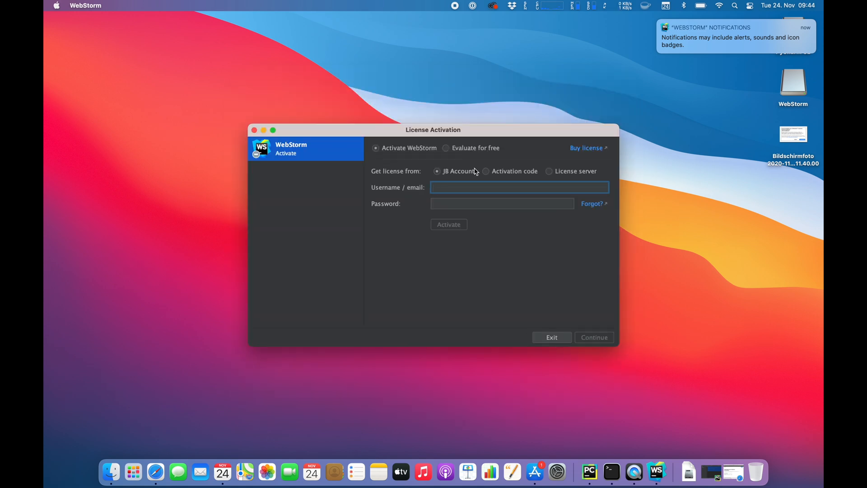
mouse_move(563, 333)
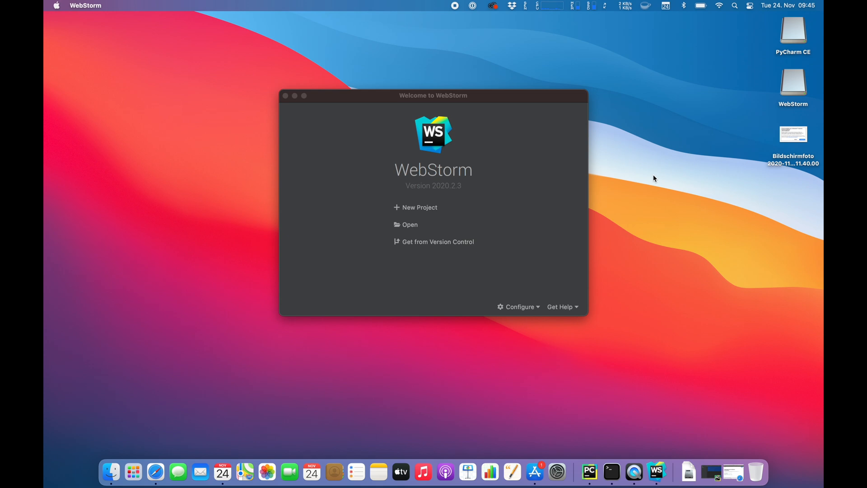
click(82, 5)
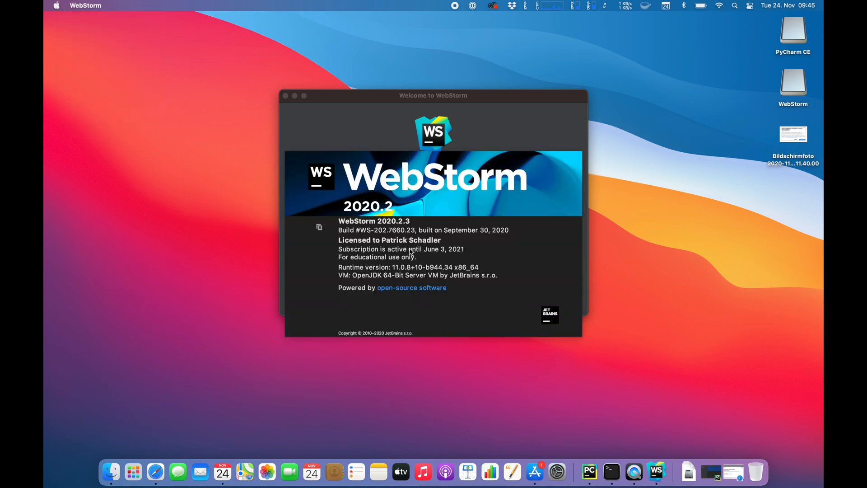
mouse_move(327, 171)
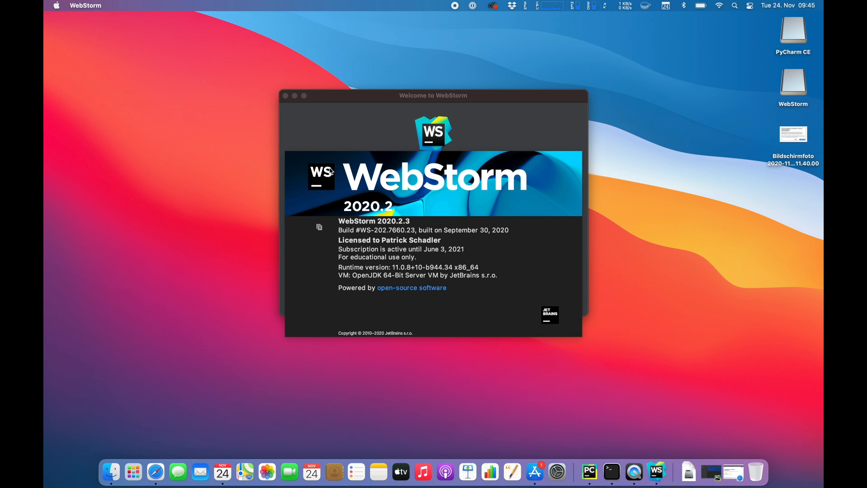
mouse_move(287, 140)
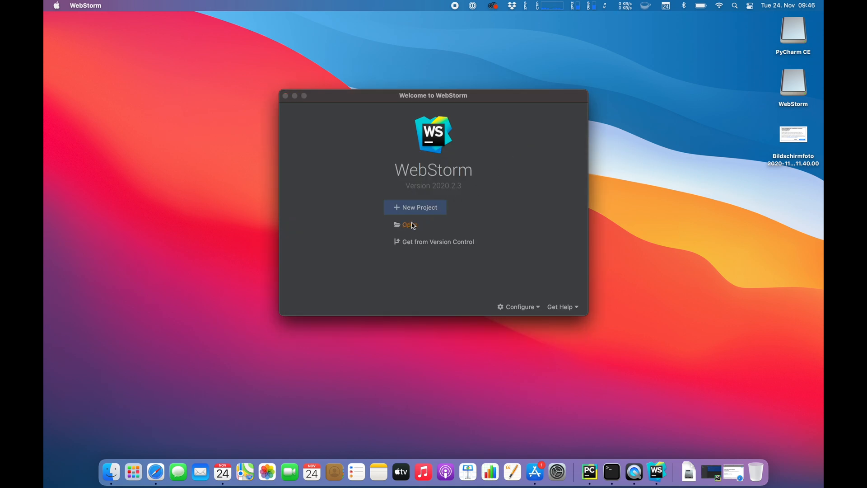
Open the ~/dev/portfolio folder as a WebStorm project
click(405, 224)
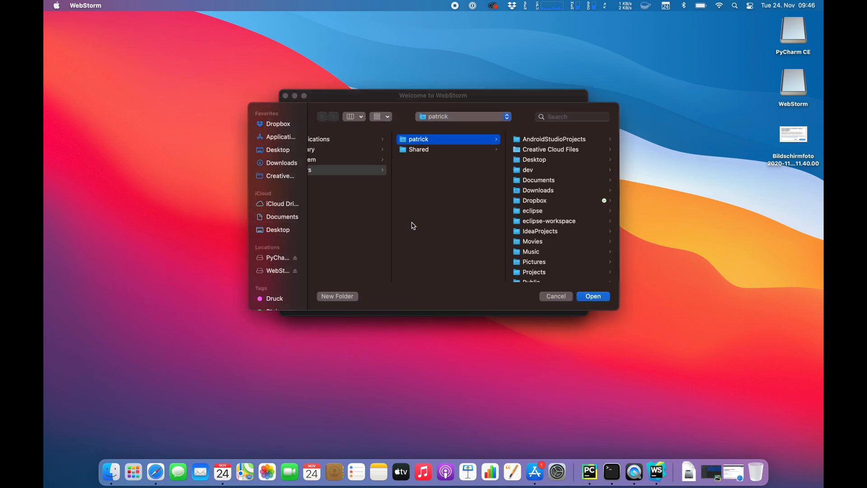
click(528, 169)
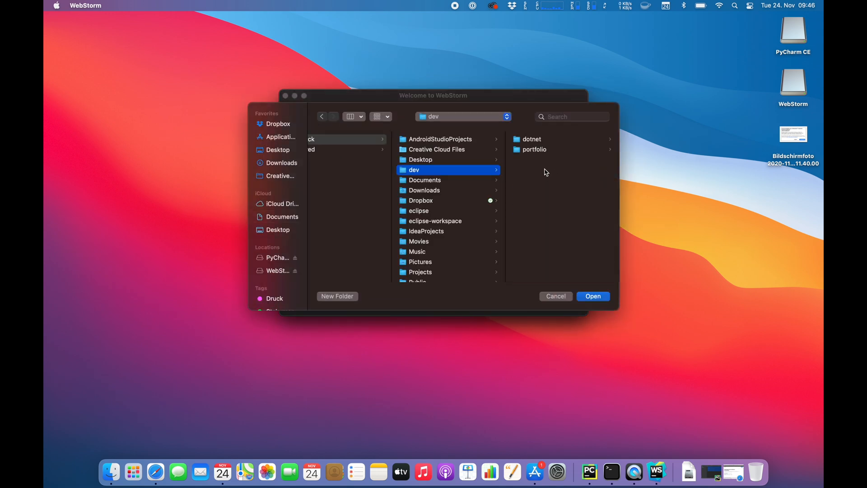
click(534, 149)
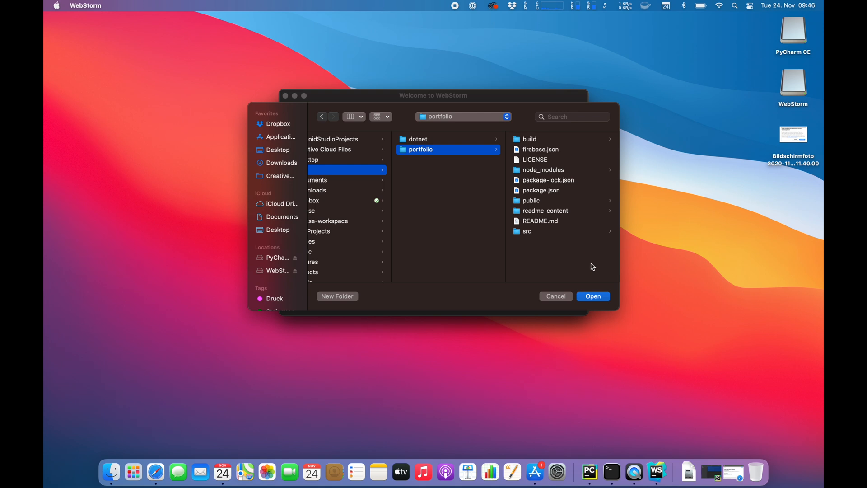
mouse_move(598, 282)
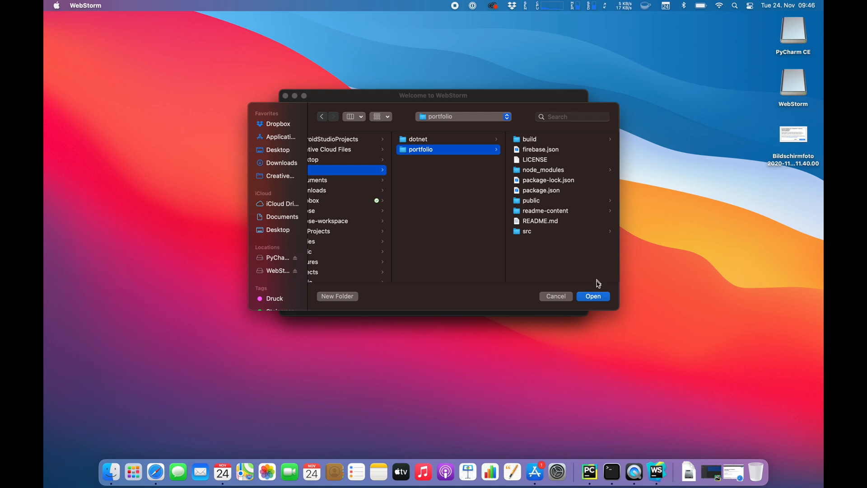
click(592, 296)
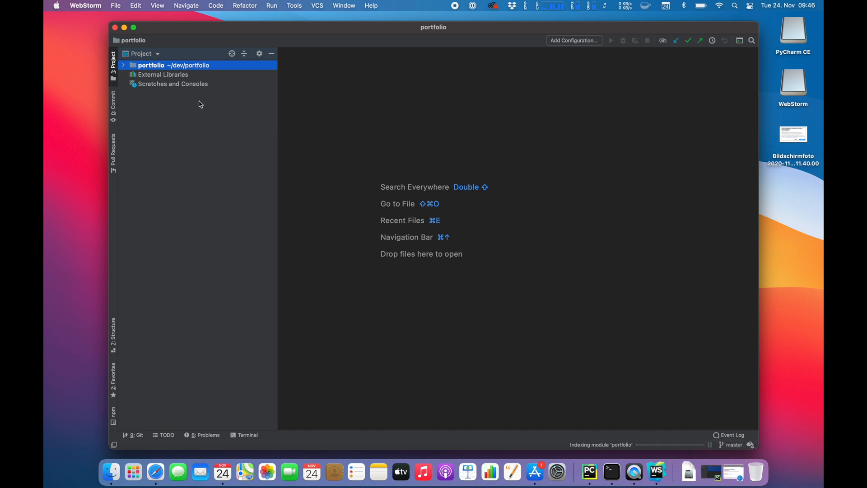
Expand portfolio > src and components > AboutMe, opening App.js and AboutMe.js
click(124, 65)
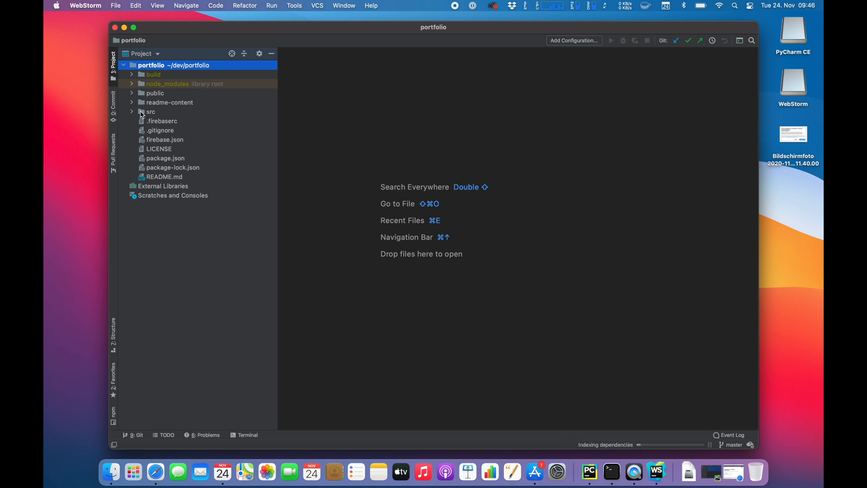
click(150, 112)
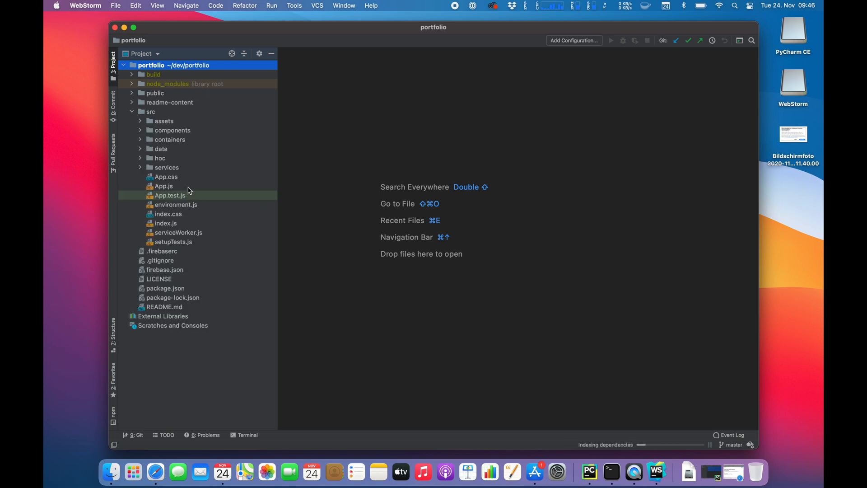
double_click(163, 186)
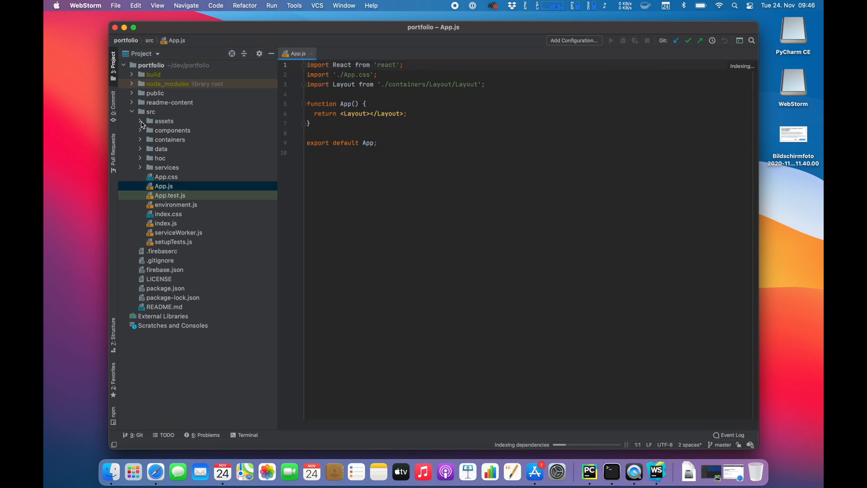
click(141, 130)
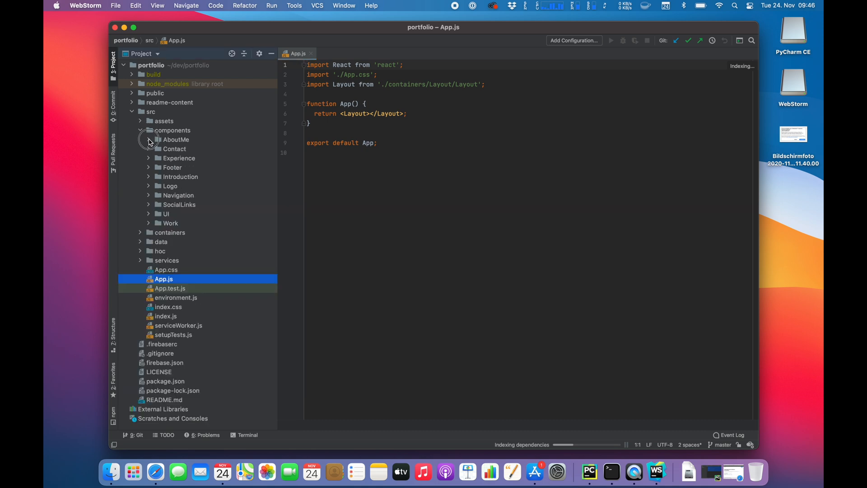
click(150, 140)
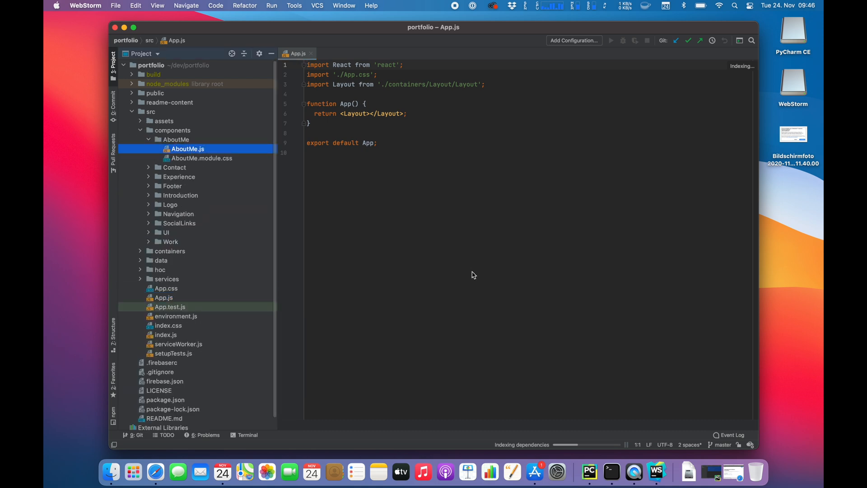
double_click(187, 149)
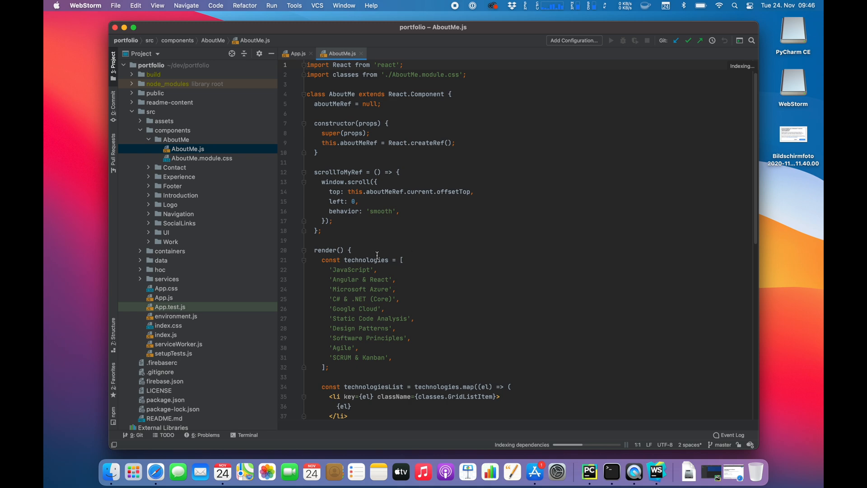
Scroll AboutMe.js, place the cursor on blank line 19, and select the project root
scroll(down, 3)
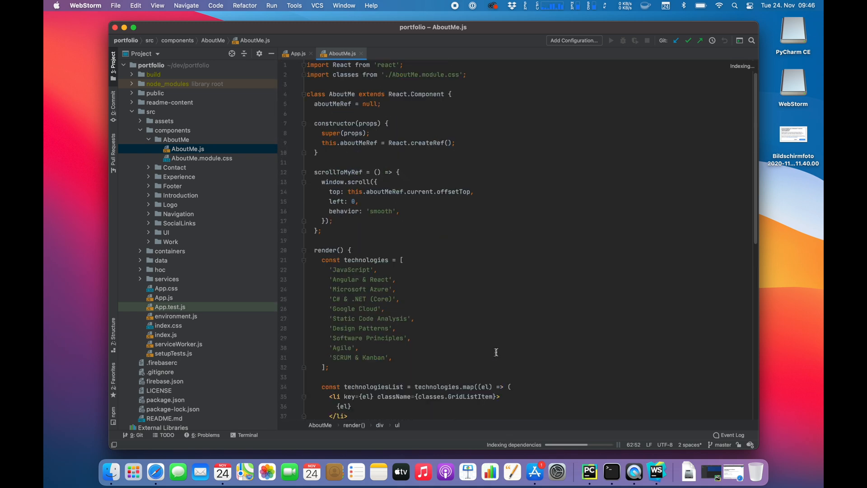
mouse_move(521, 281)
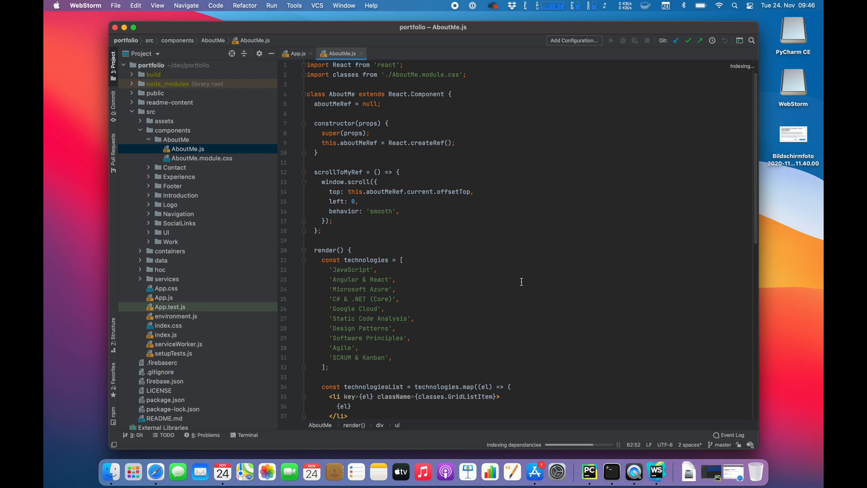
mouse_move(166, 89)
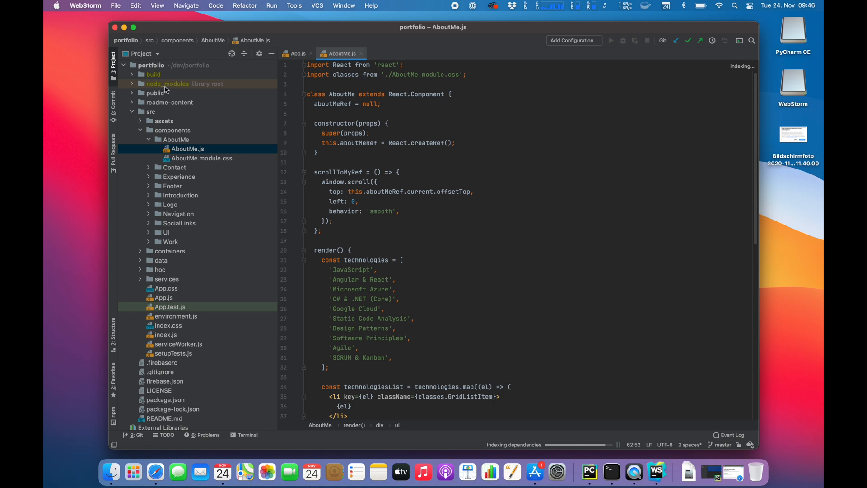
mouse_move(246, 147)
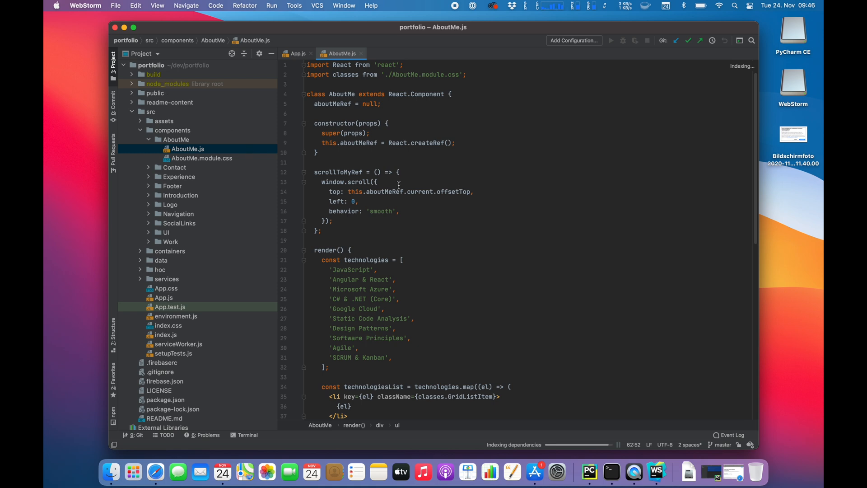
click(271, 5)
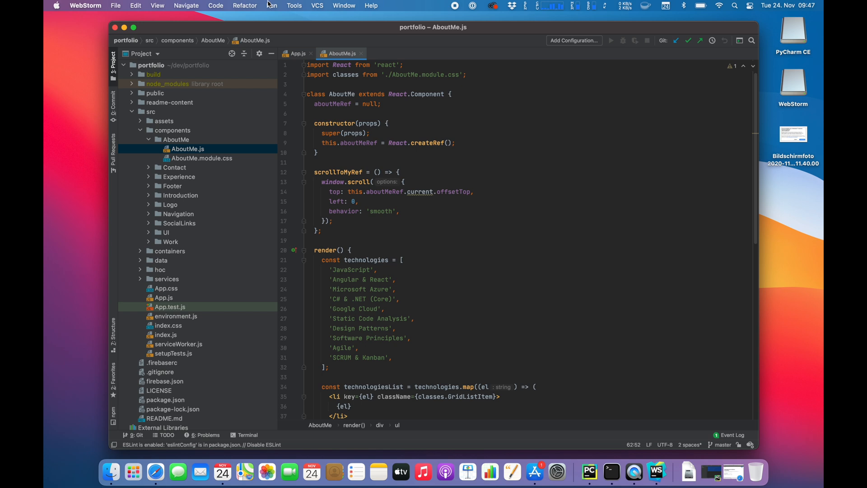
click(272, 6)
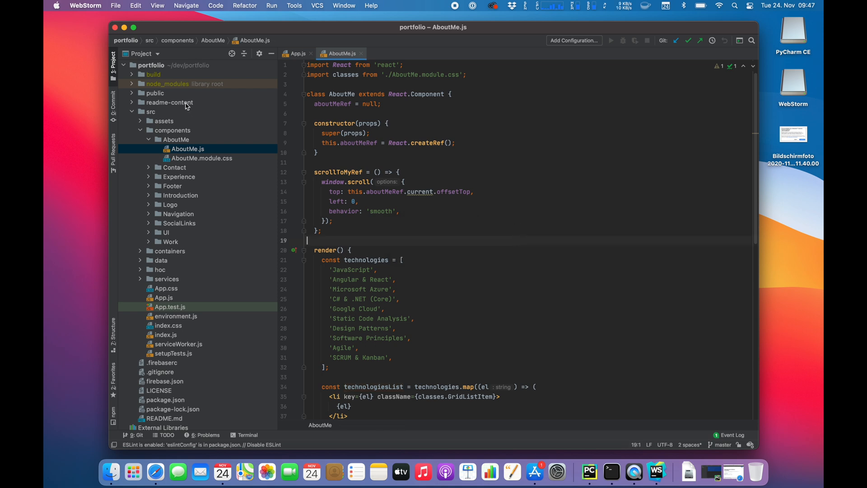
click(272, 5)
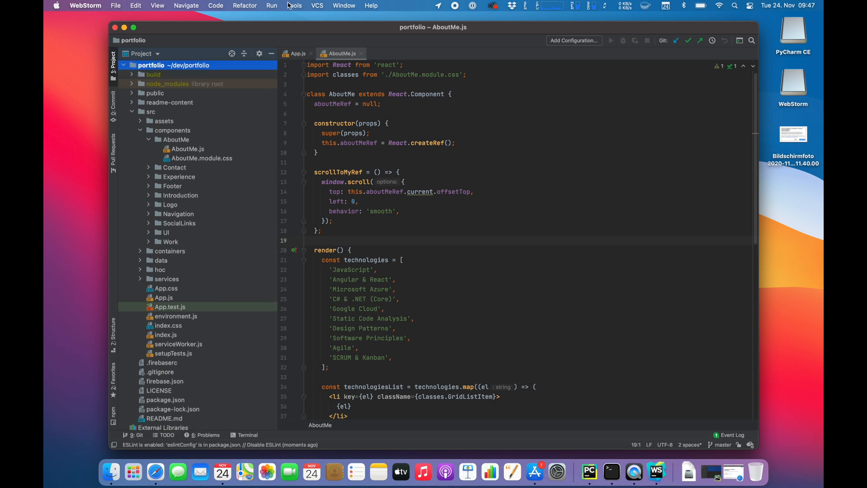
Review the run configurations, finding only templates, and show the project file tree
click(271, 5)
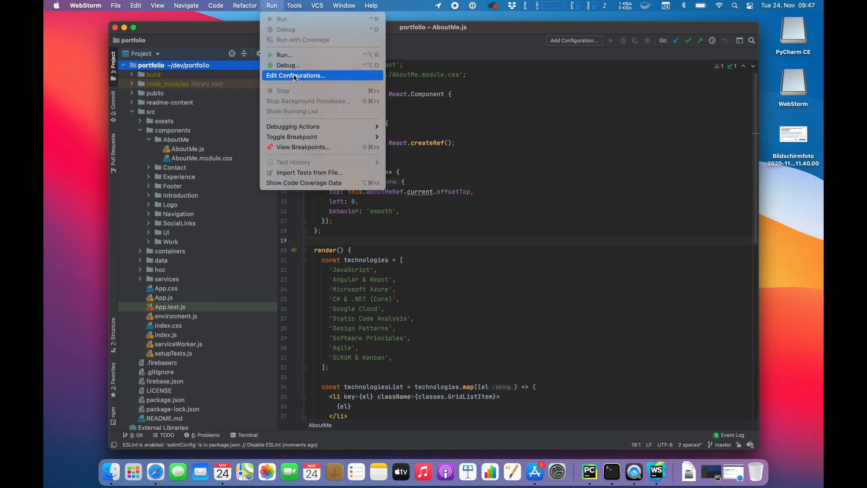
click(296, 76)
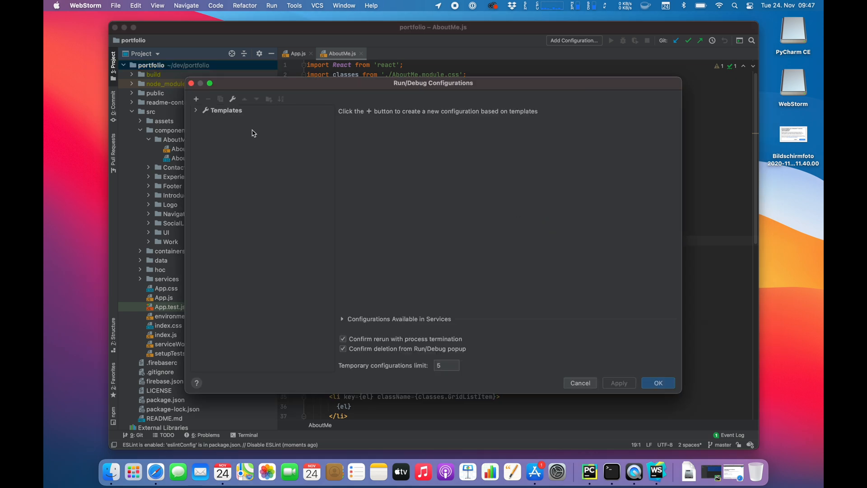
click(580, 382)
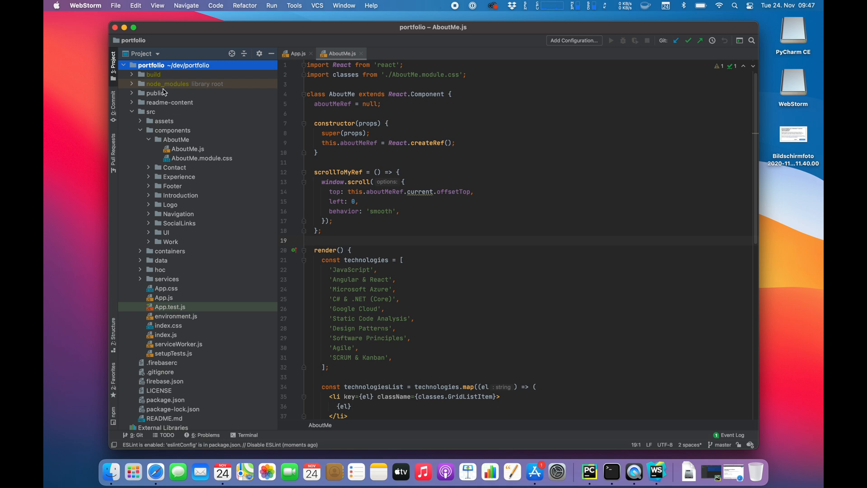
click(113, 63)
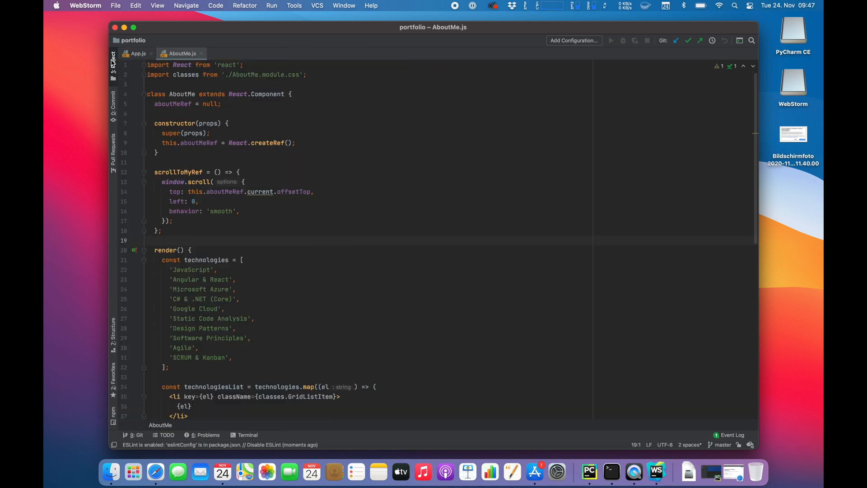
click(294, 5)
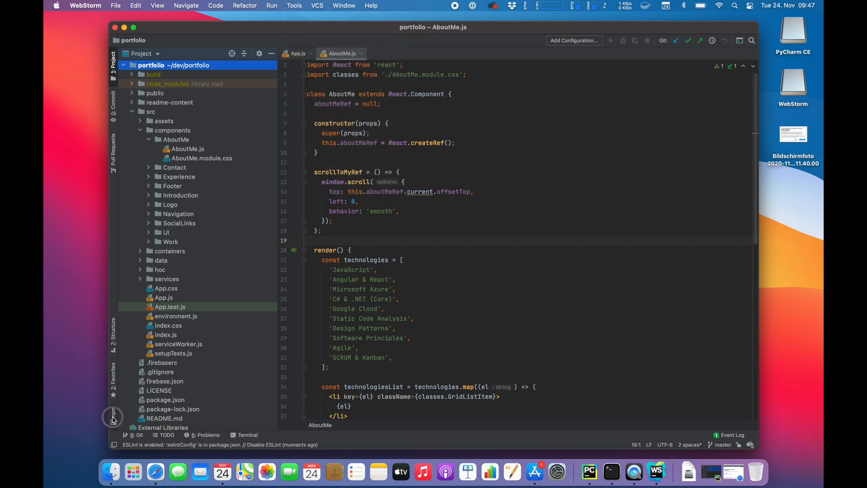
Run the 'start' script from portfolio/package.json in the npm tool window
click(113, 417)
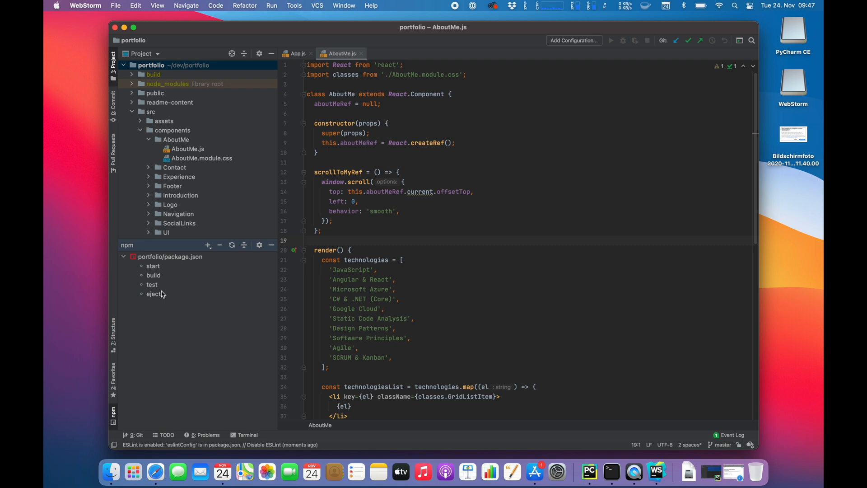
click(152, 266)
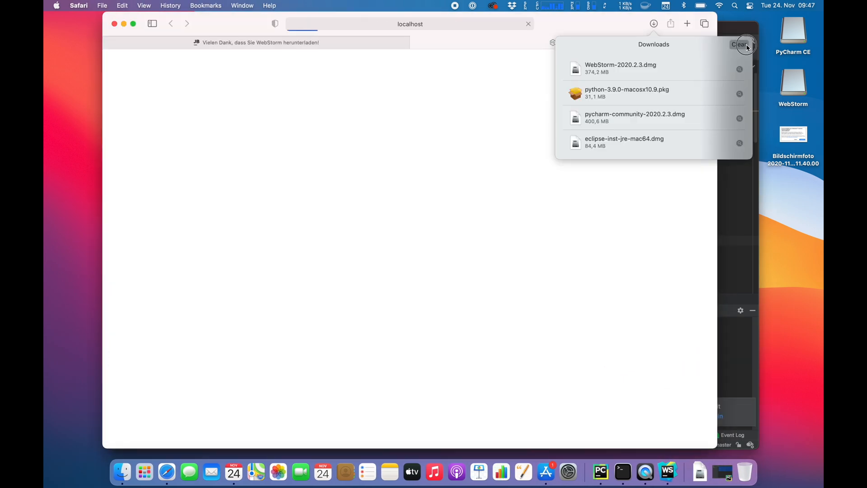
Clear Safari's downloads list, view the site at localhost:3000, then return to WebStorm
click(738, 45)
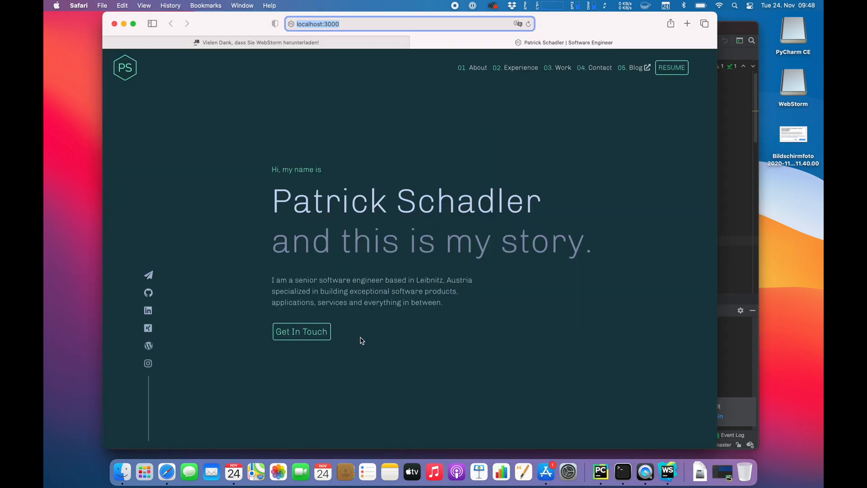
click(668, 473)
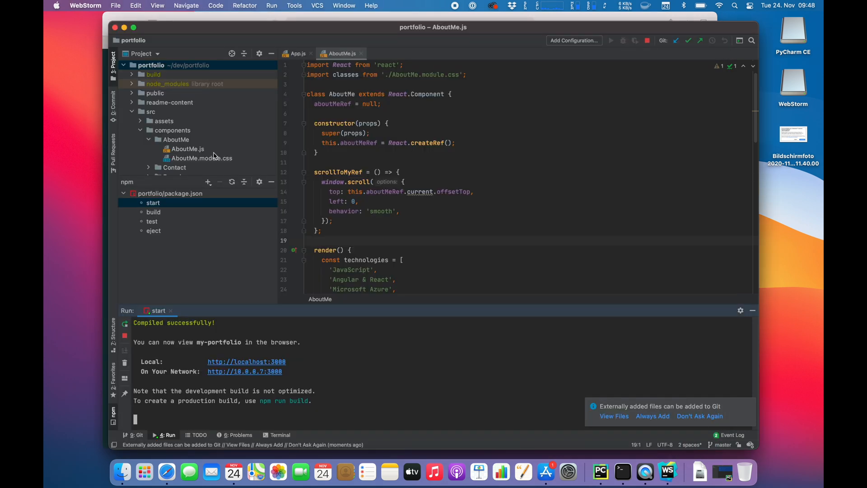
Find the greeting in AboutMe.js and replace 'Patrick' with 'DonkeyKongJr.'
key(Cmd+F)
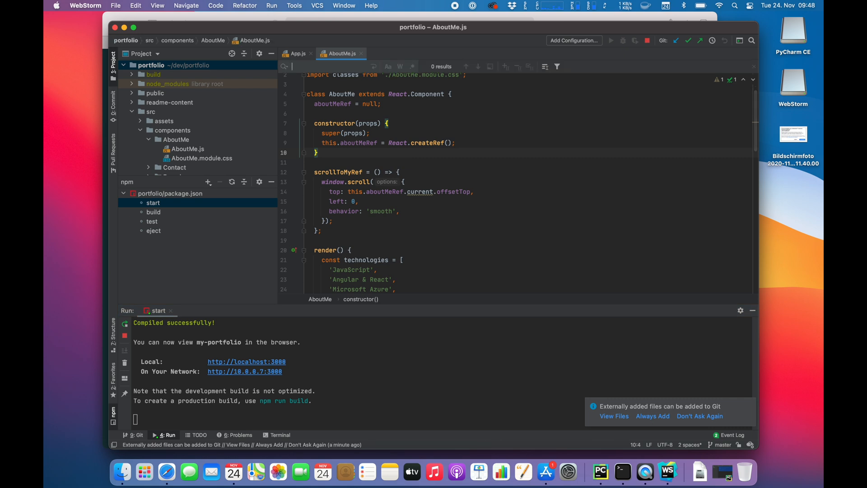
scroll(down, 3)
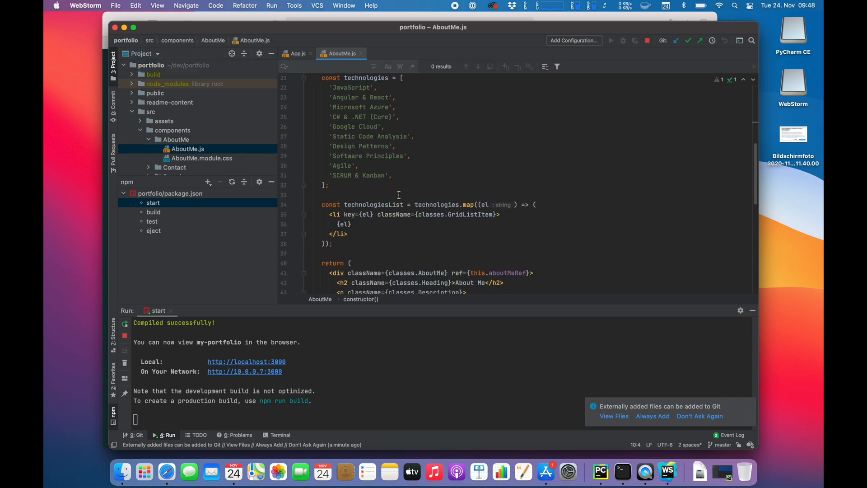
scroll(down, 3)
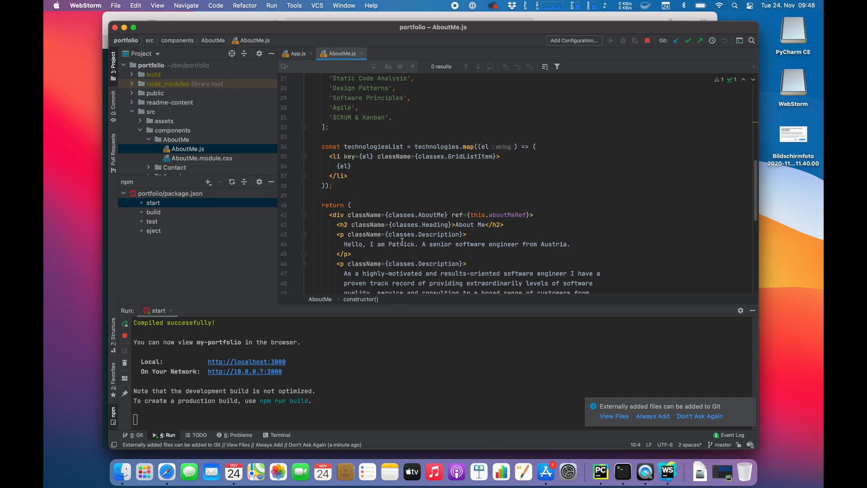
mouse_move(388, 244)
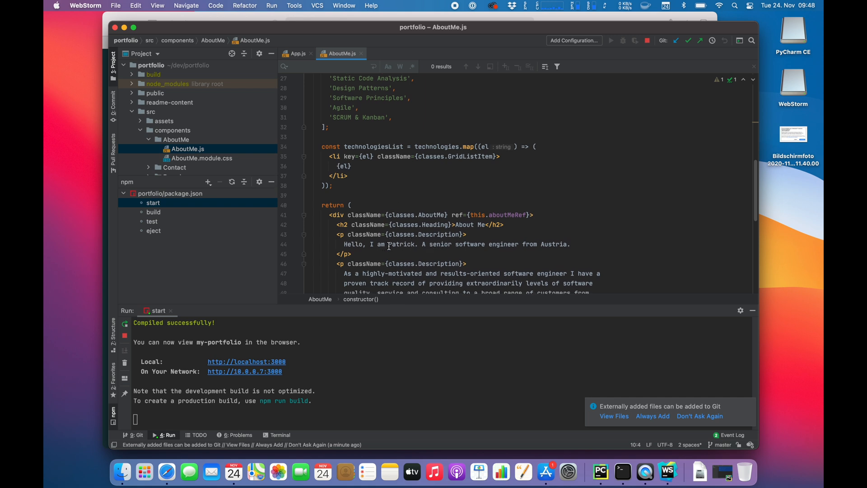
text(Donked)
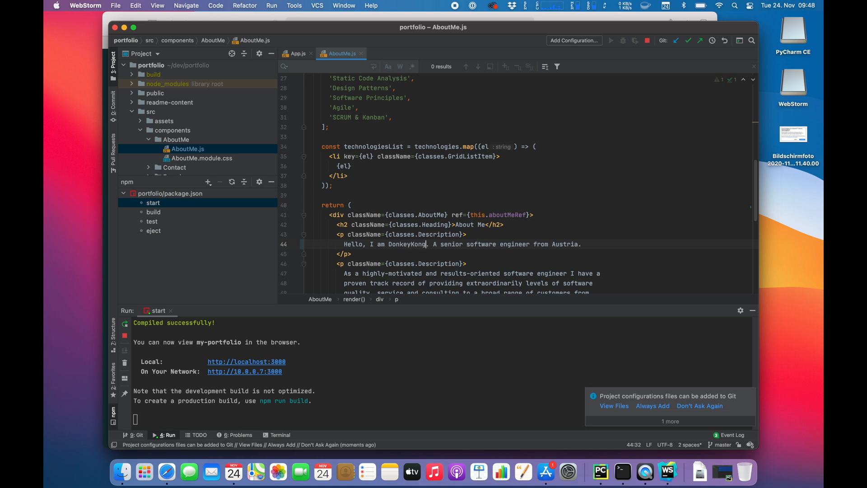
text(Jr.)
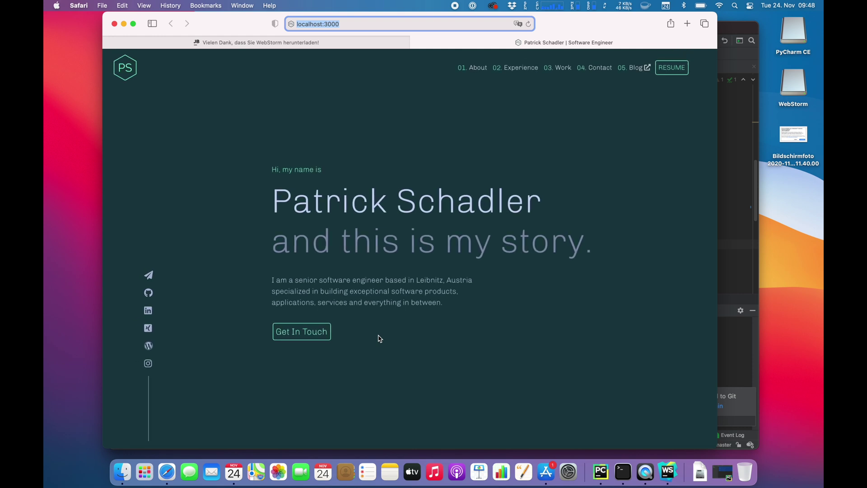
Check that Safari's About Me section greets as DonkeyKongJr, then return to WebStorm
click(668, 471)
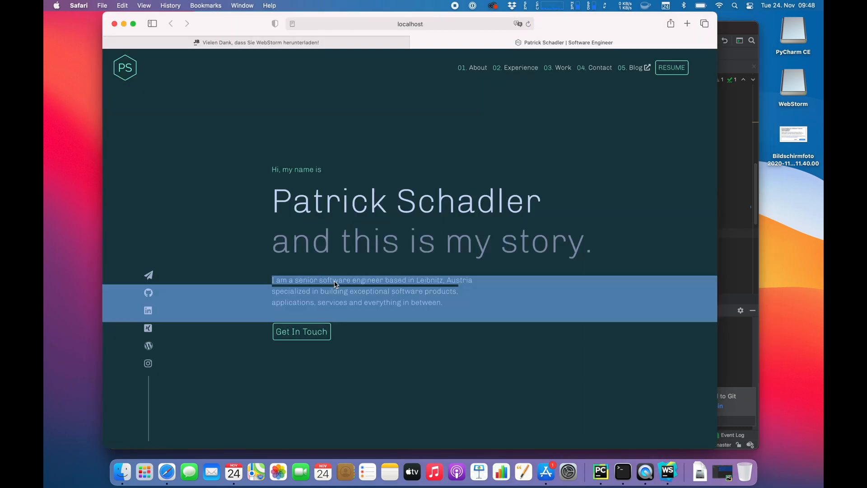
scroll(down, 3)
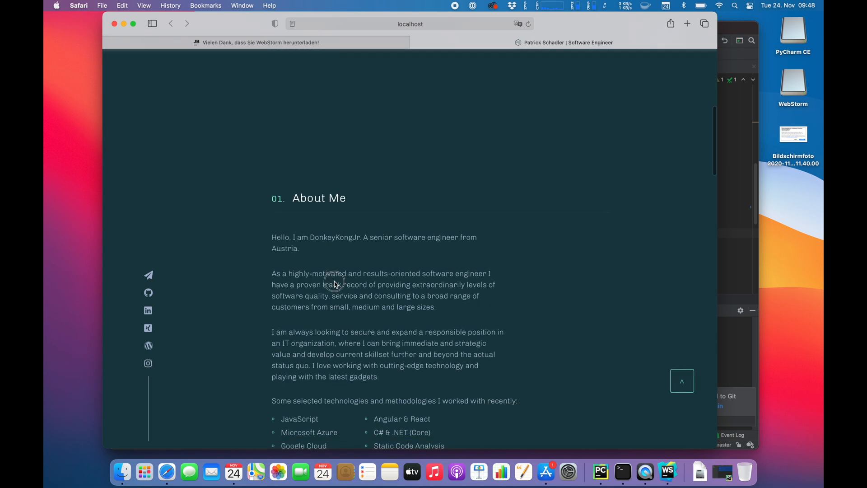
mouse_move(328, 251)
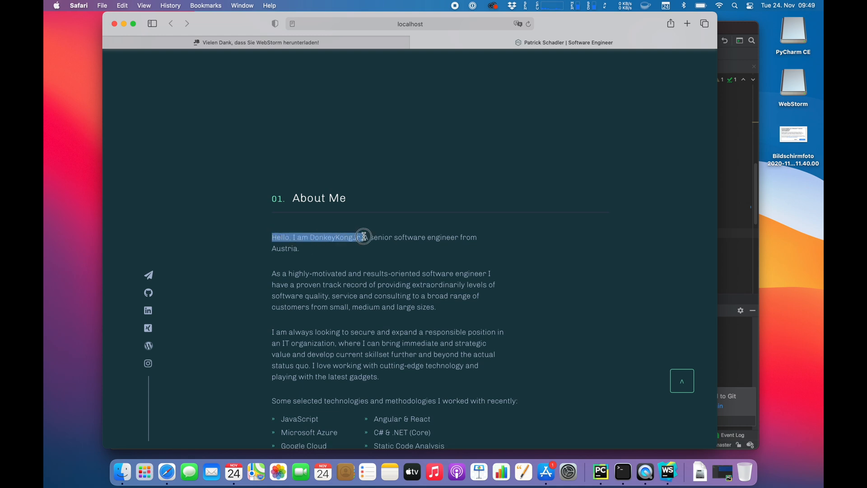
click(667, 472)
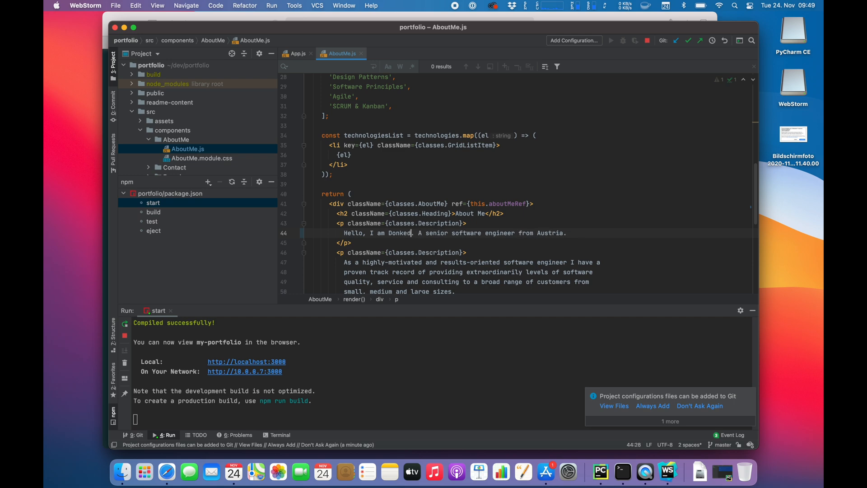
Change the line 44 greeting back to Patrick and wrap 'I am Patrick' in strong tags
text(Patrick)
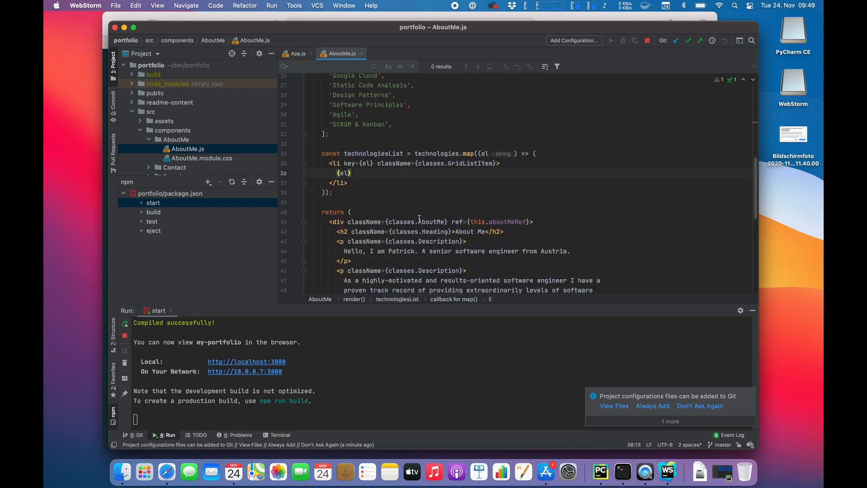
scroll(down, 3)
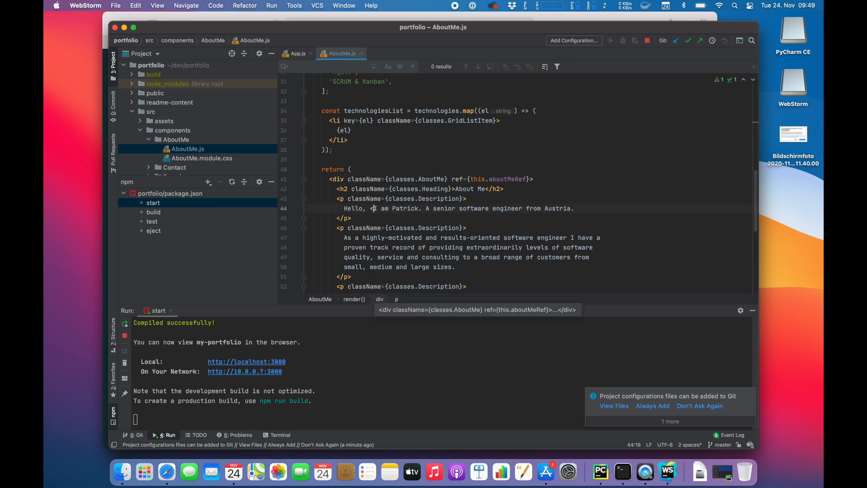
text(b)
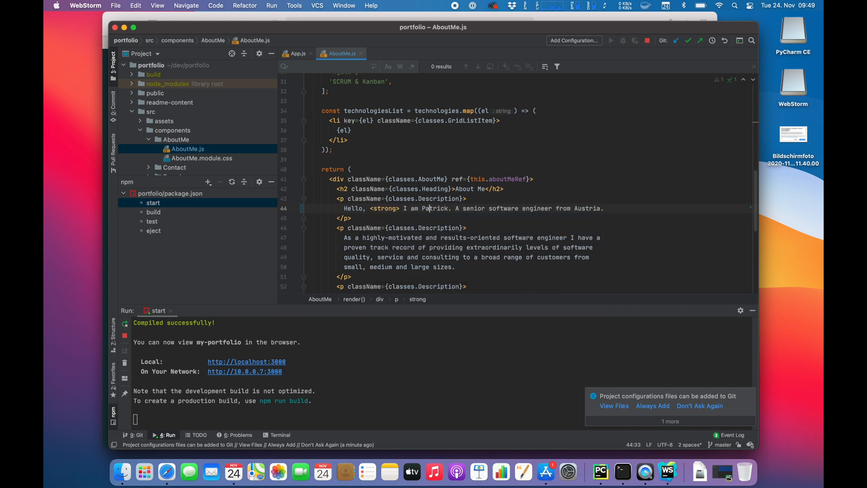
text(<)
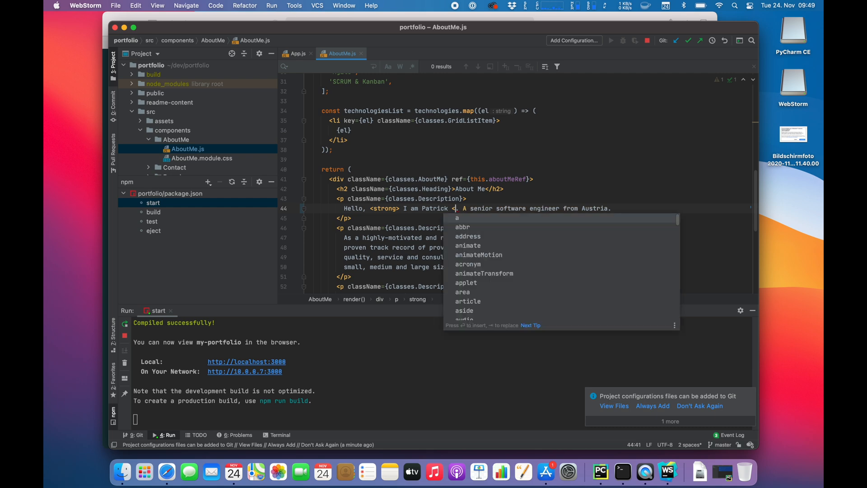
text(/strong>)
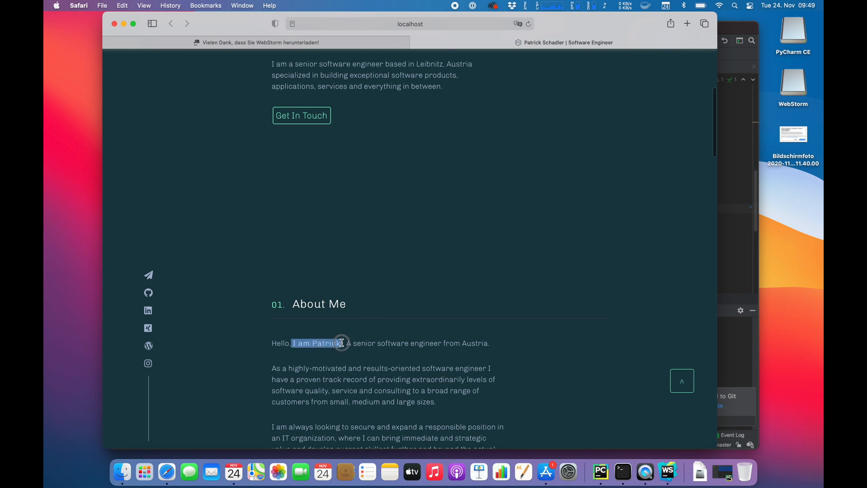
View the Patrick greeting in Safari, then return to line 44 with the strong tags removed
click(667, 471)
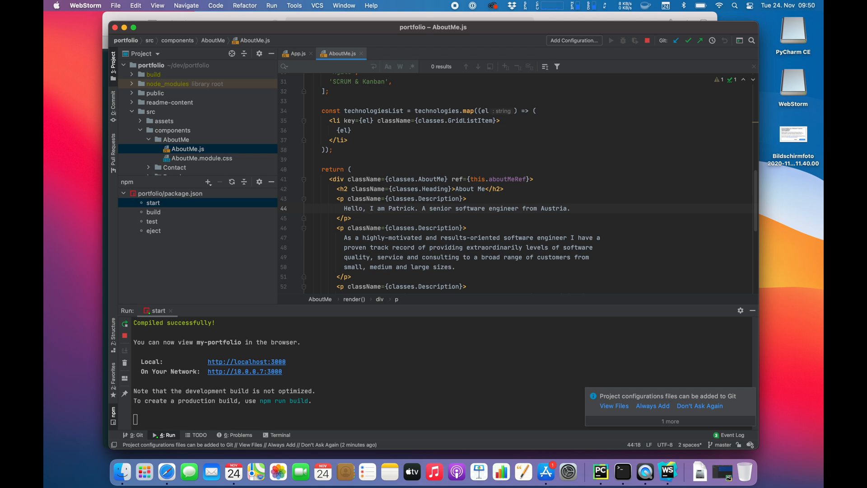
click(370, 208)
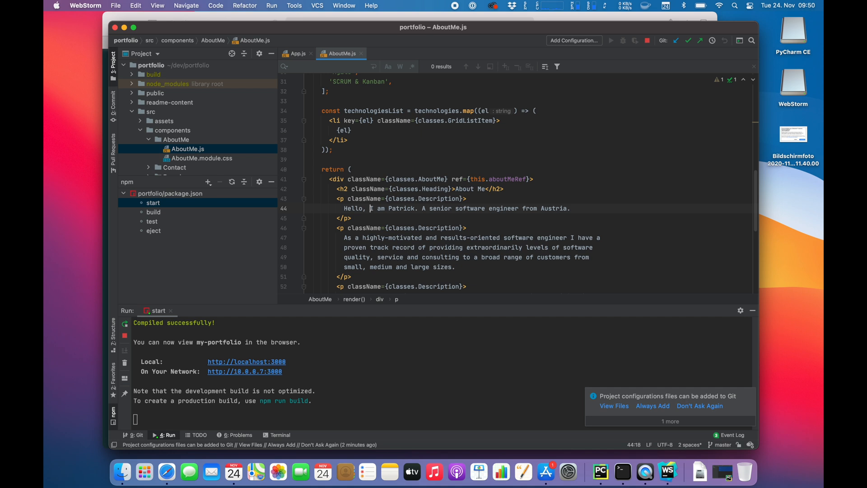